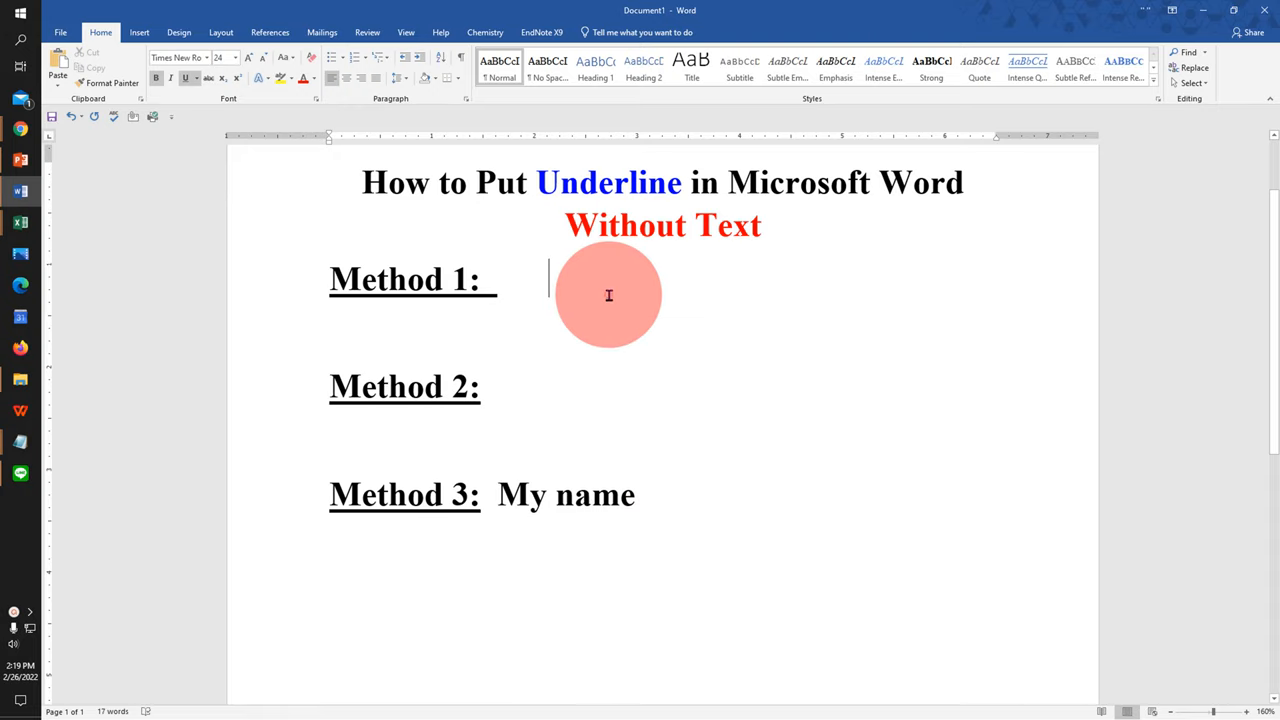
pyautogui.moveTo(748, 338)
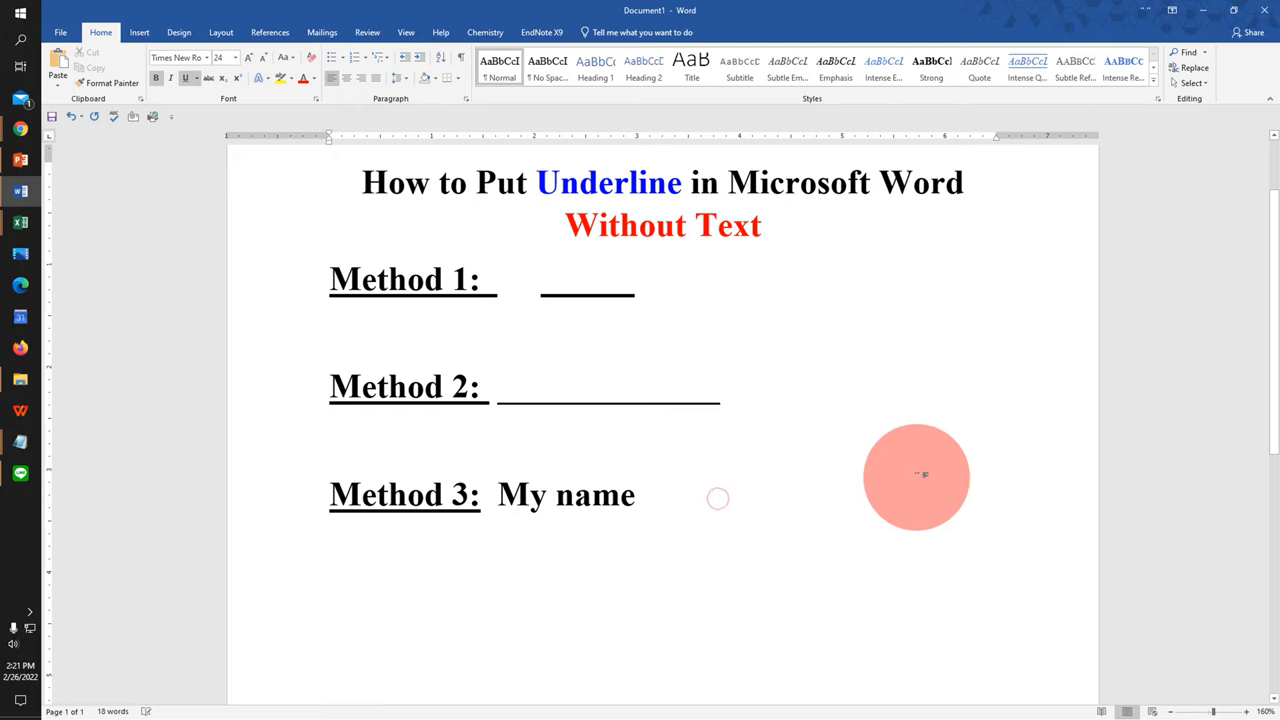
# - Place the cursor at the end of the Method 3 'My name' line
pyautogui.click(650, 496)
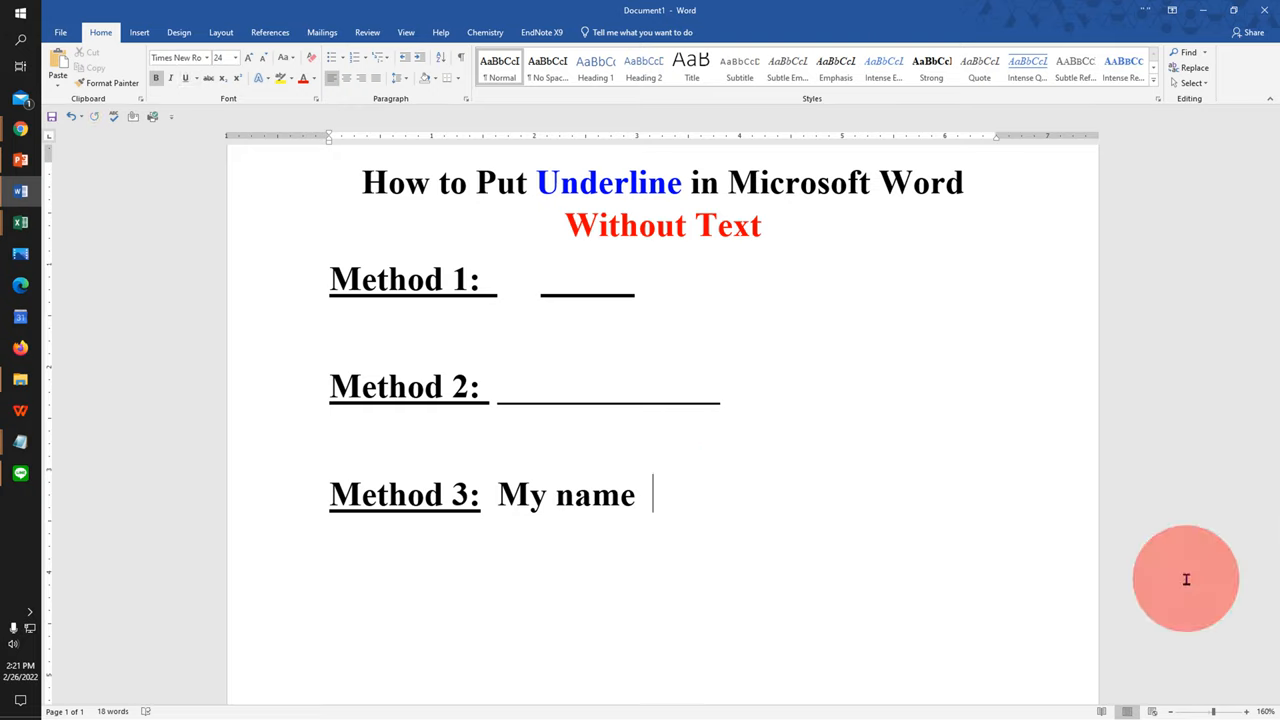